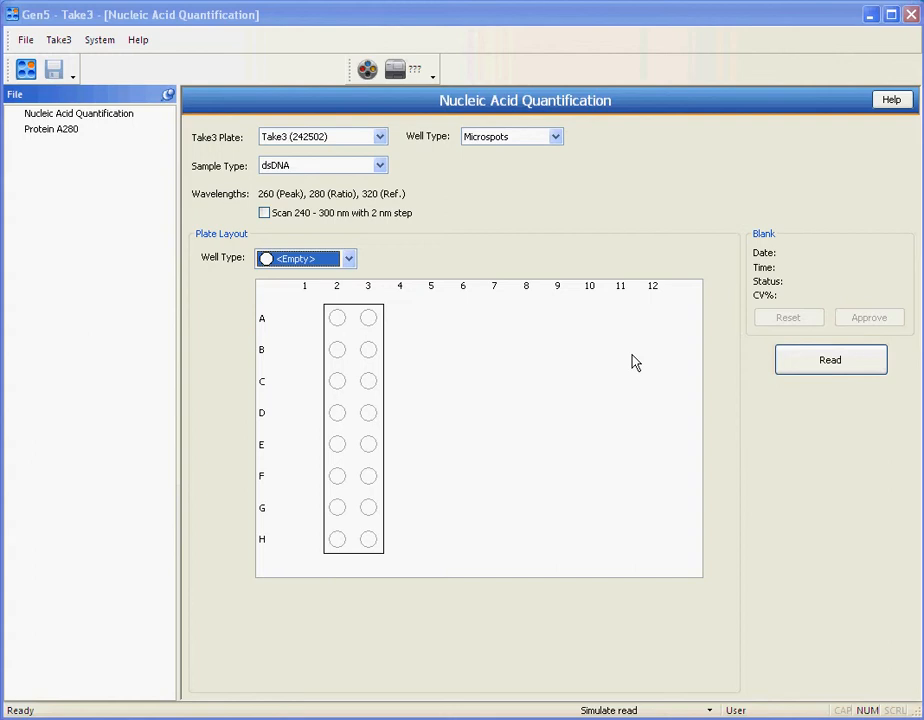
pyautogui.moveTo(622, 368)
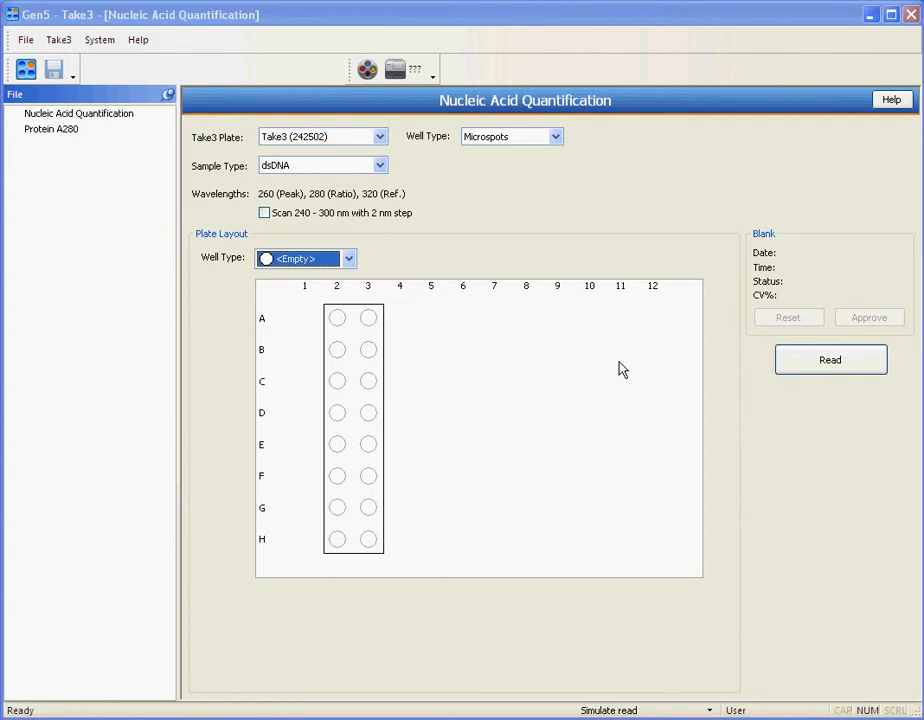
pyautogui.moveTo(438, 332)
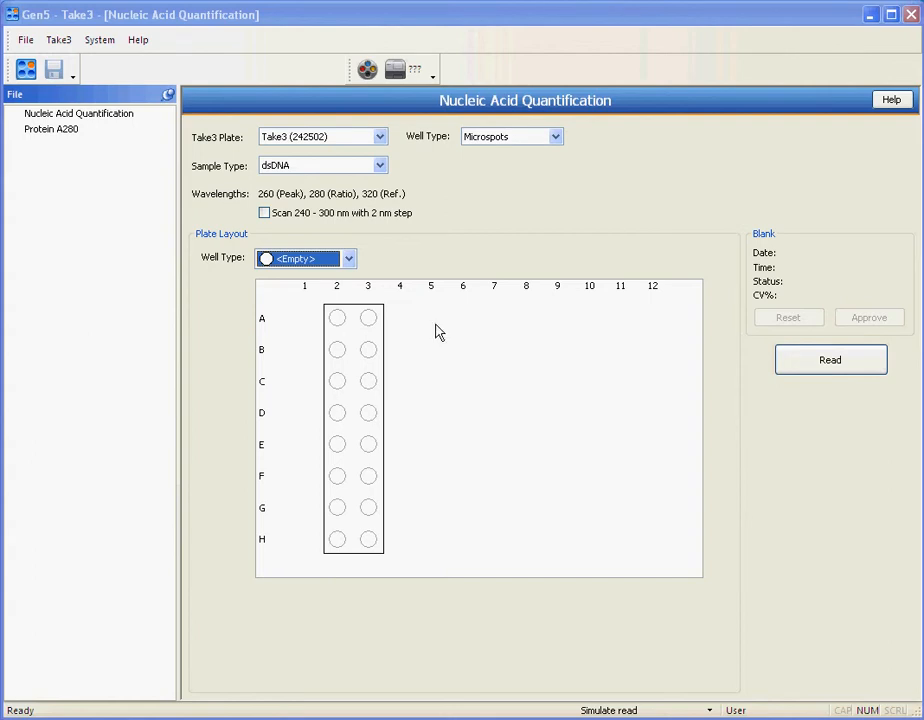
pyautogui.moveTo(456, 404)
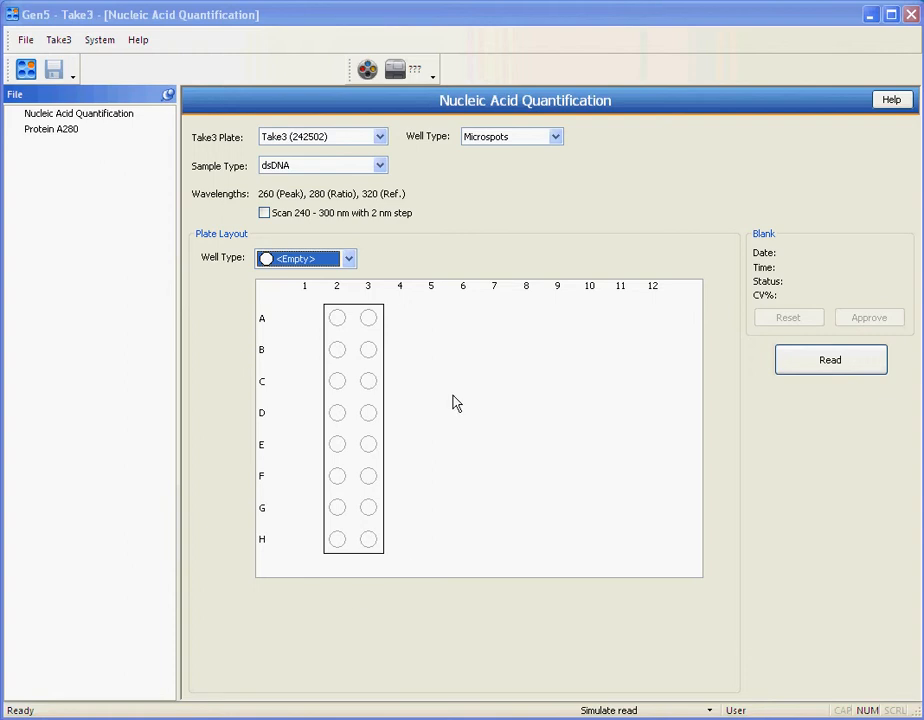
# Change the plate type to Take3 Trio (243887).
pyautogui.click(376, 136)
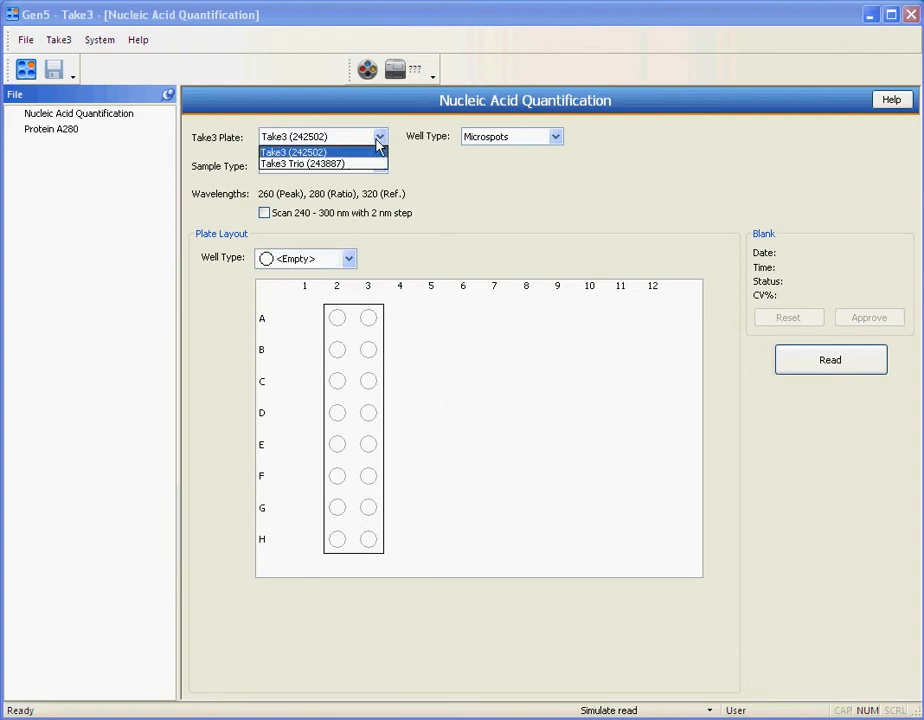
pyautogui.click(310, 164)
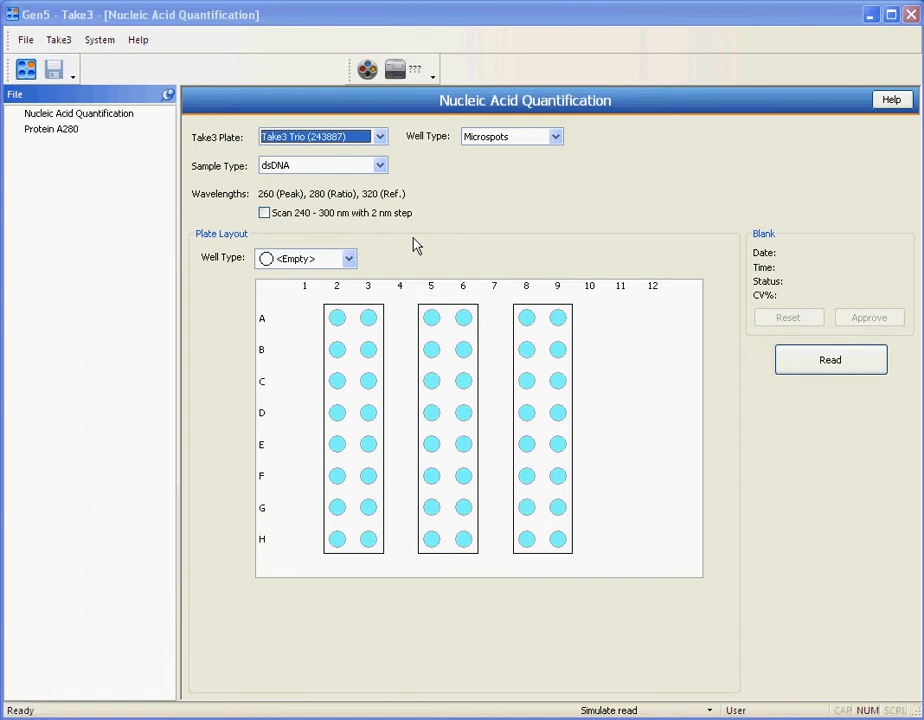
pyautogui.moveTo(292, 284)
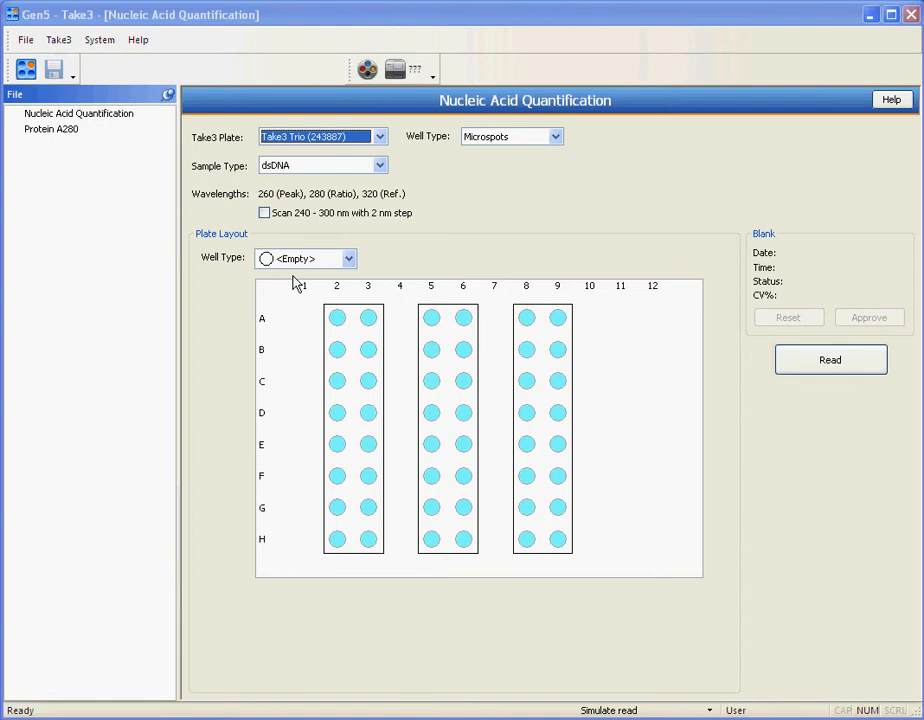
# Change the plate type back to the single-strip Take3 (242502).
pyautogui.click(380, 136)
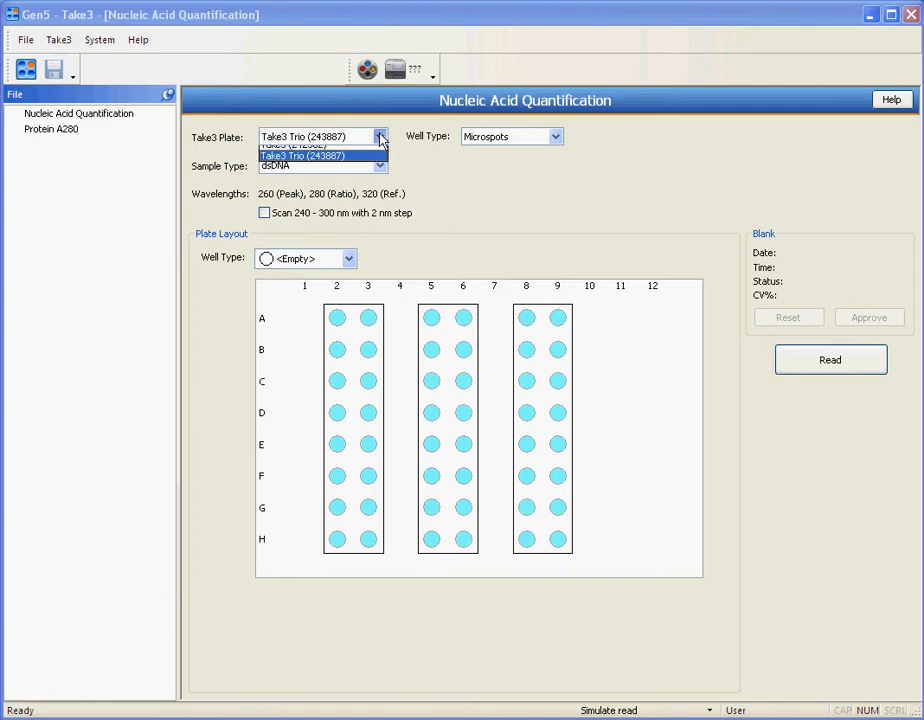
pyautogui.click(304, 144)
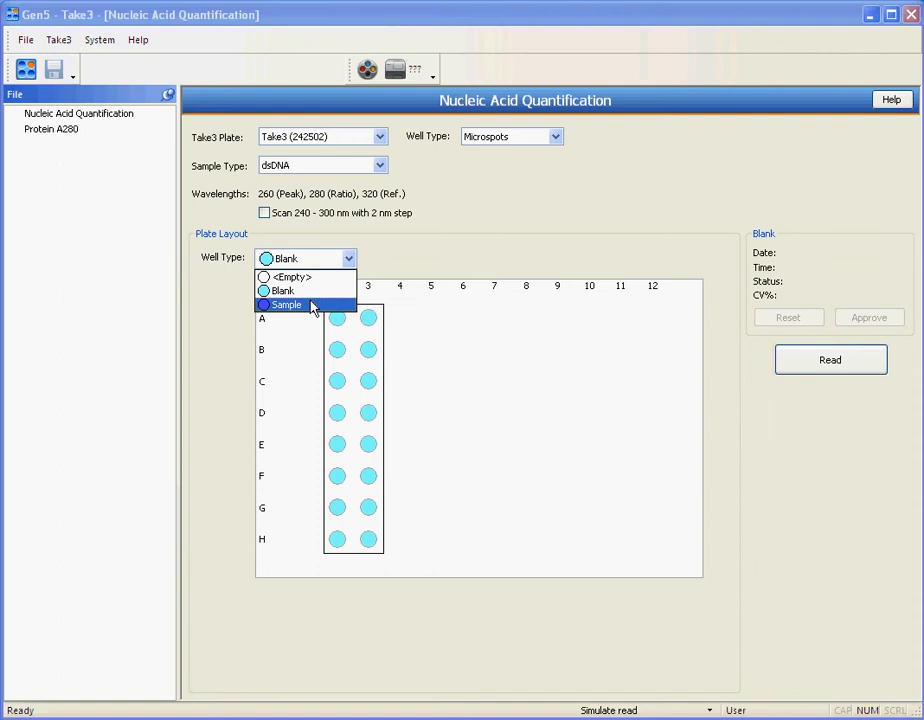
# Assign Sample as the well type for rows C–H, keeping rows A–B as blanks.
pyautogui.click(288, 304)
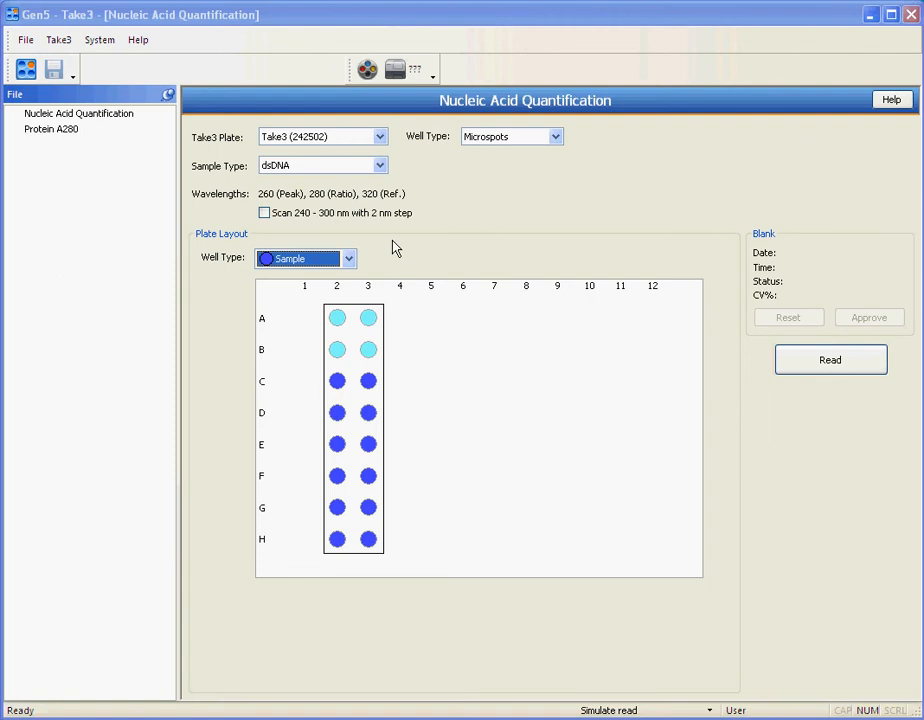
pyautogui.moveTo(760, 356)
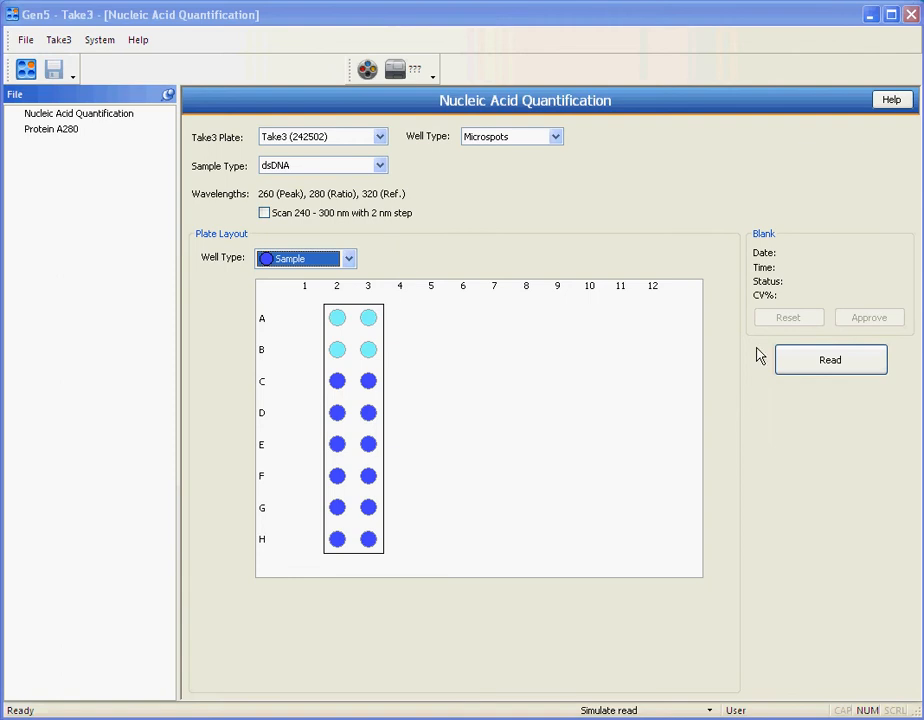
# Read the loaded plate and approve the valid blank results (0.793% CV).
pyautogui.click(832, 360)
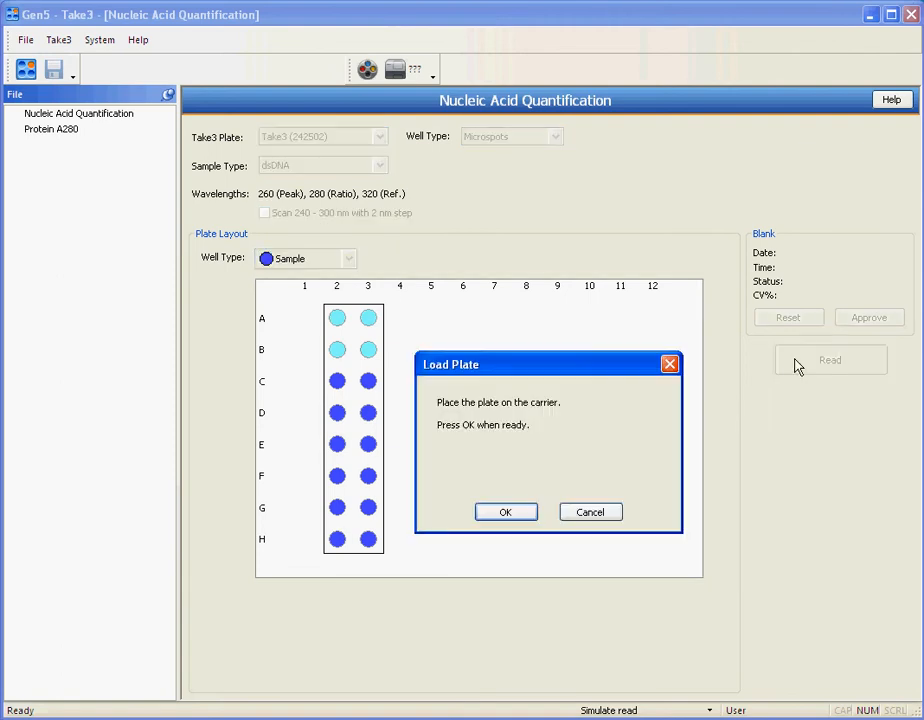
pyautogui.click(504, 512)
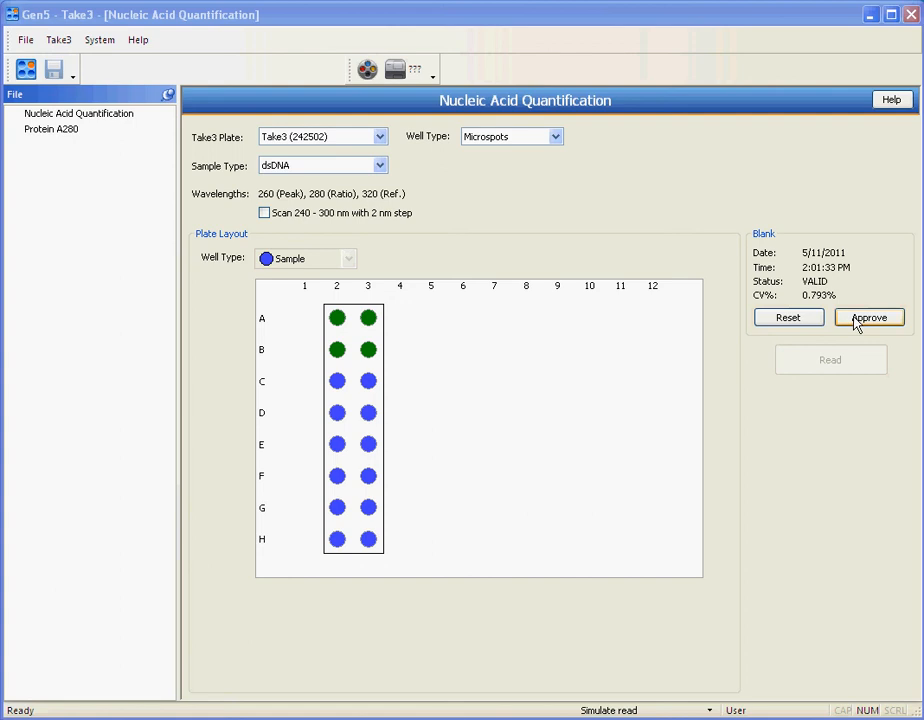
pyautogui.click(868, 316)
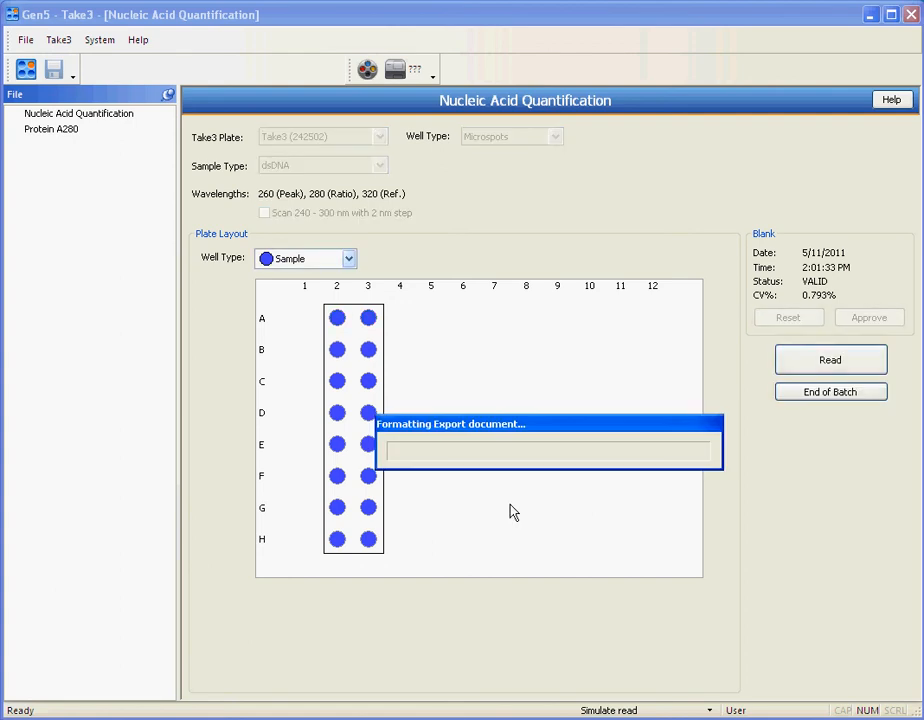